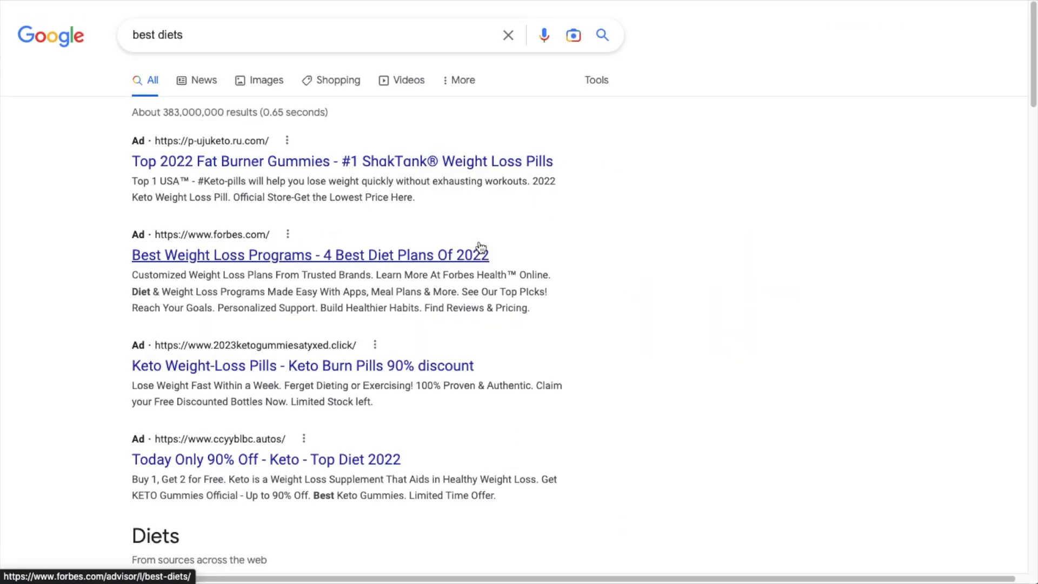
Show the image compression post's AIOSEO General settings with its search snippet preview.
scroll("down", 3)
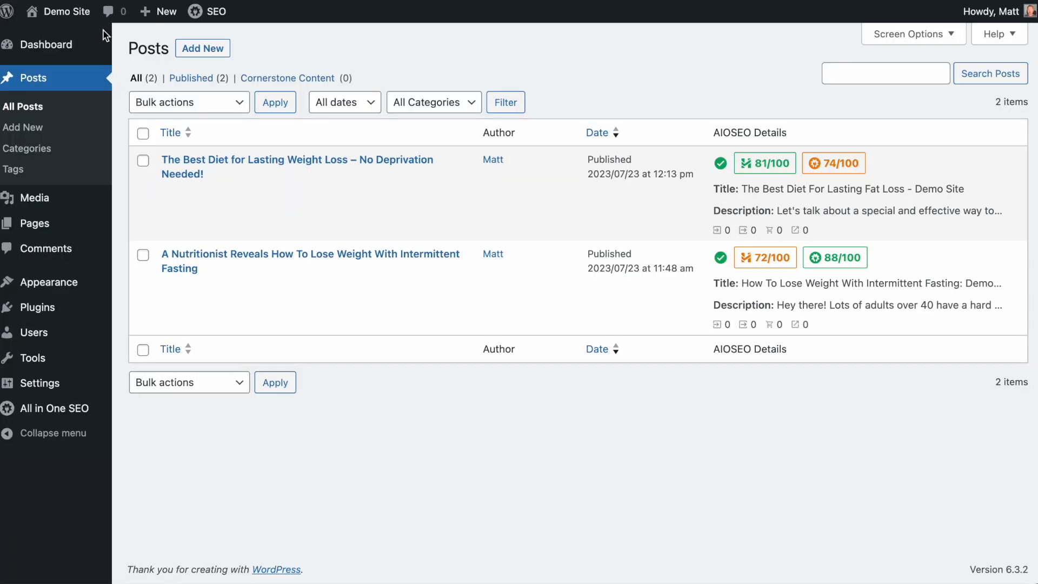
mouse_move(705, 114)
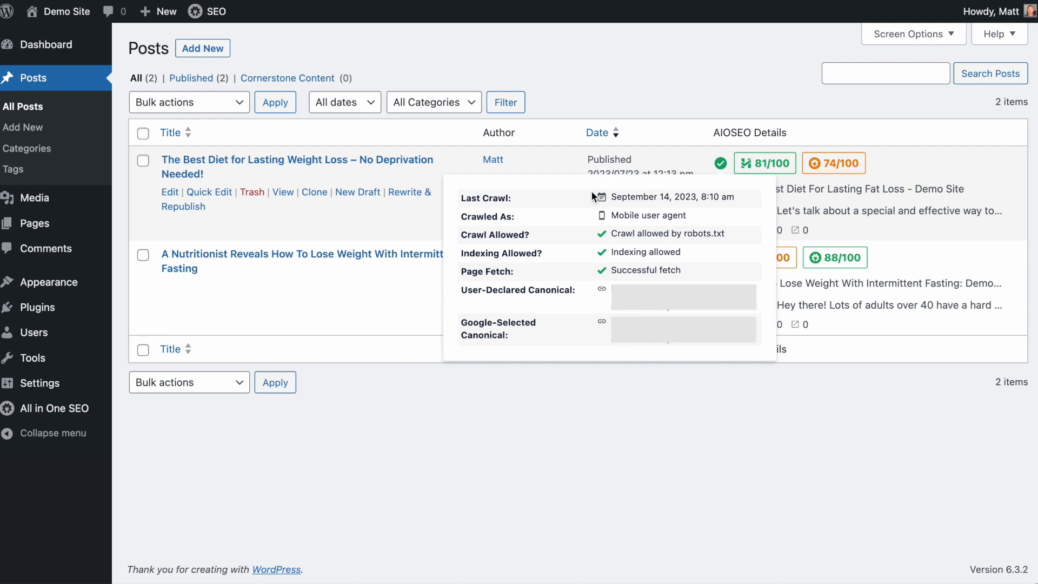
mouse_move(526, 252)
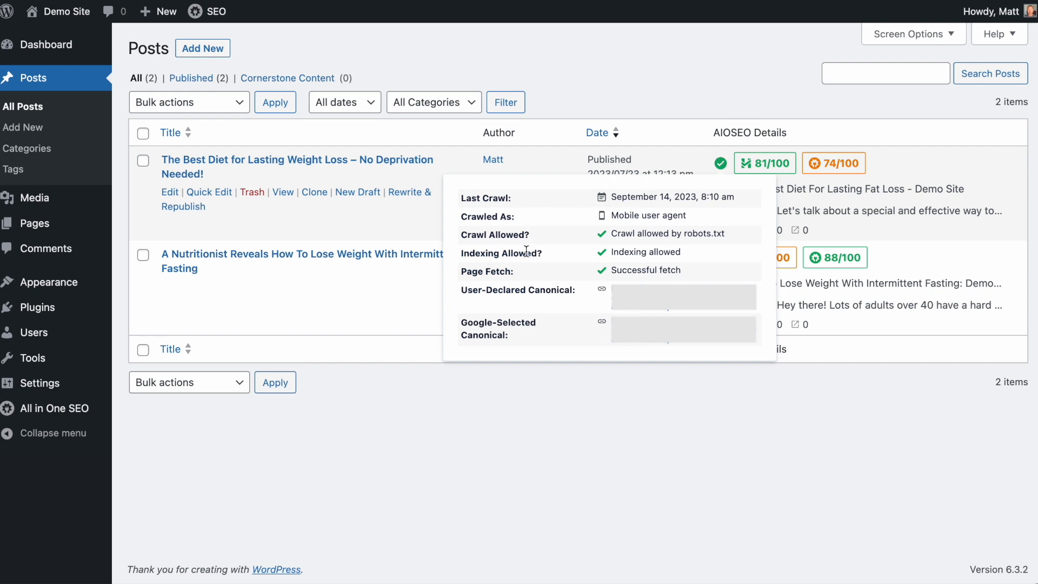
mouse_move(518, 343)
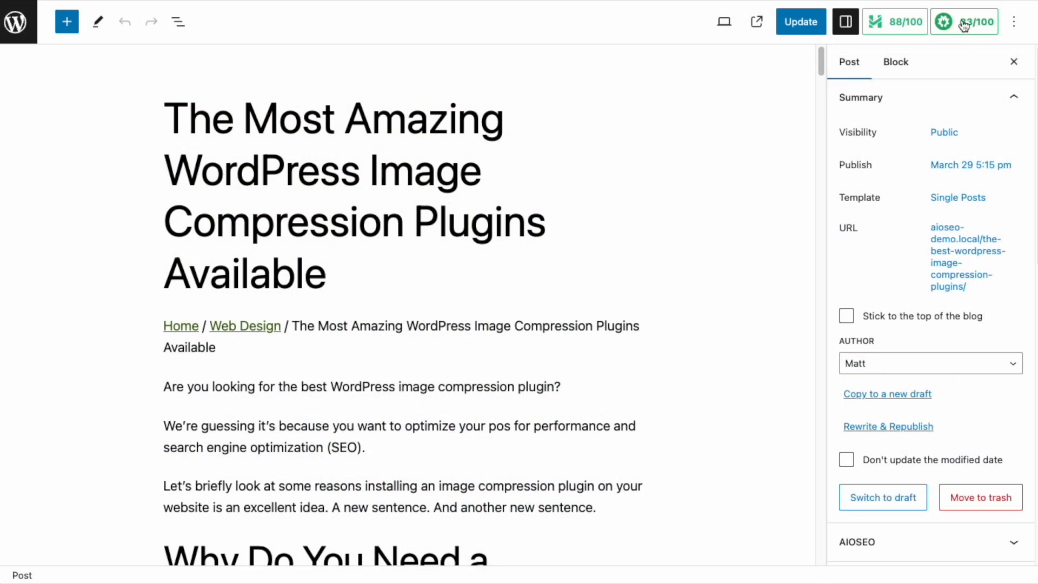
left_click(963, 22)
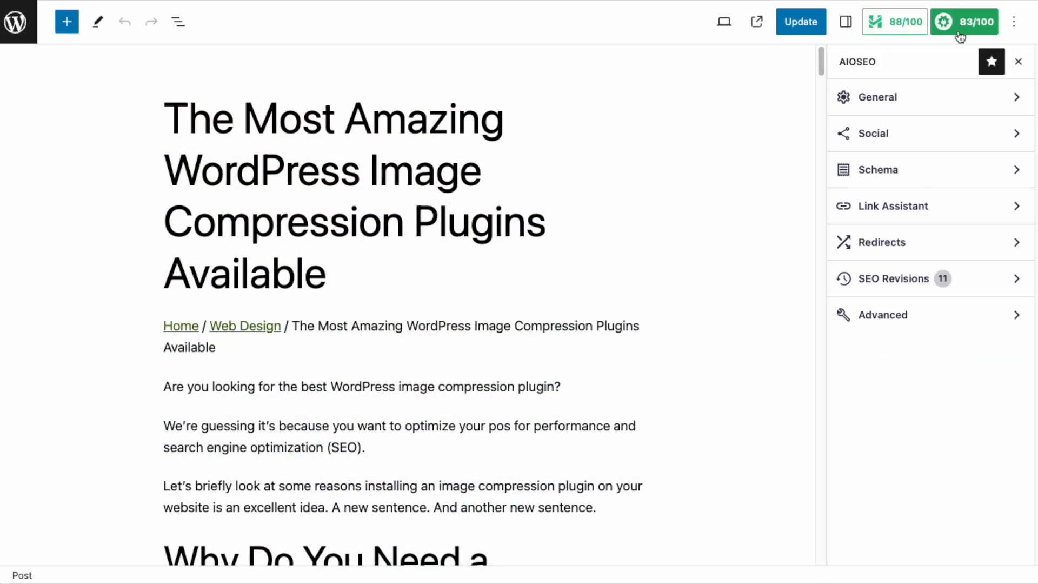
left_click(879, 96)
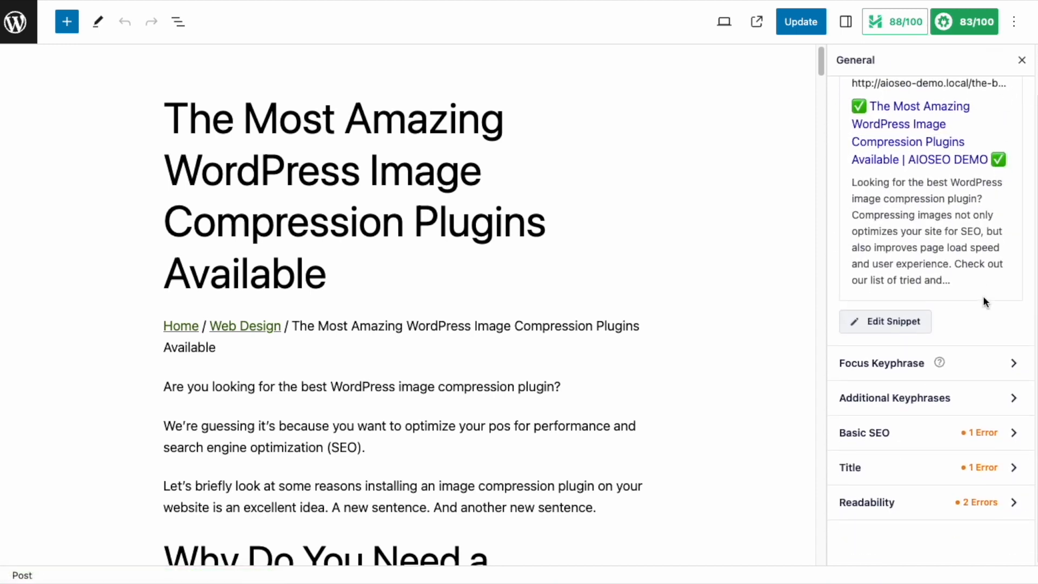
mouse_move(1000, 425)
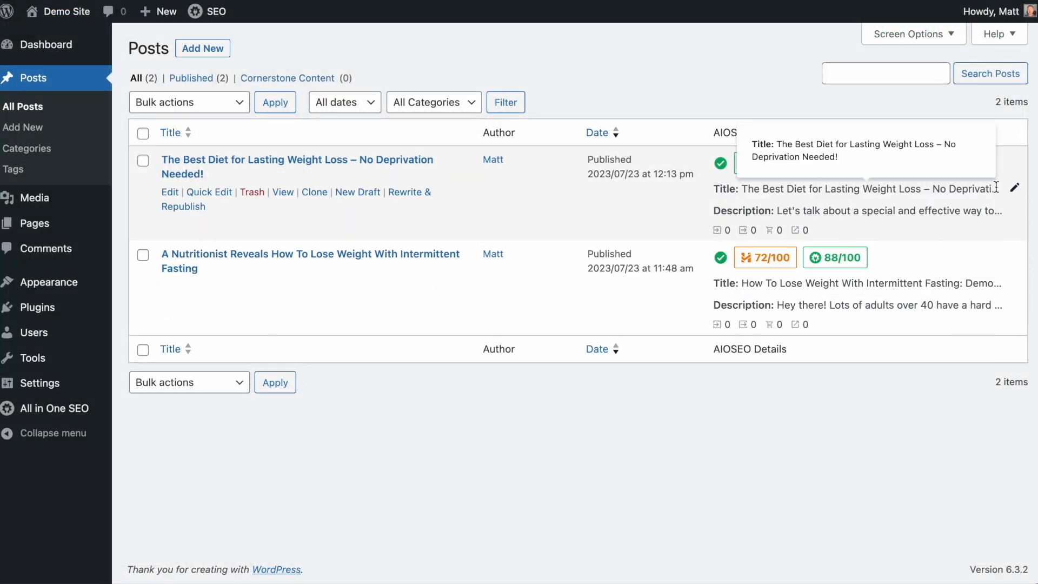
Edit the diet post's inline SEO title to Post Title + #sep + Site Title tags and save changes.
left_click(1013, 187)
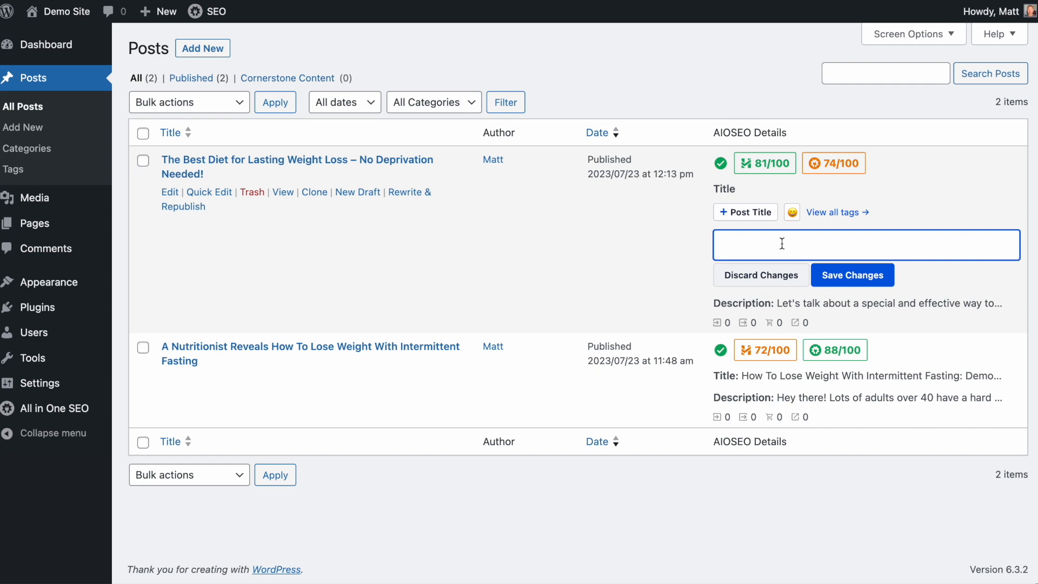
left_click(745, 212)
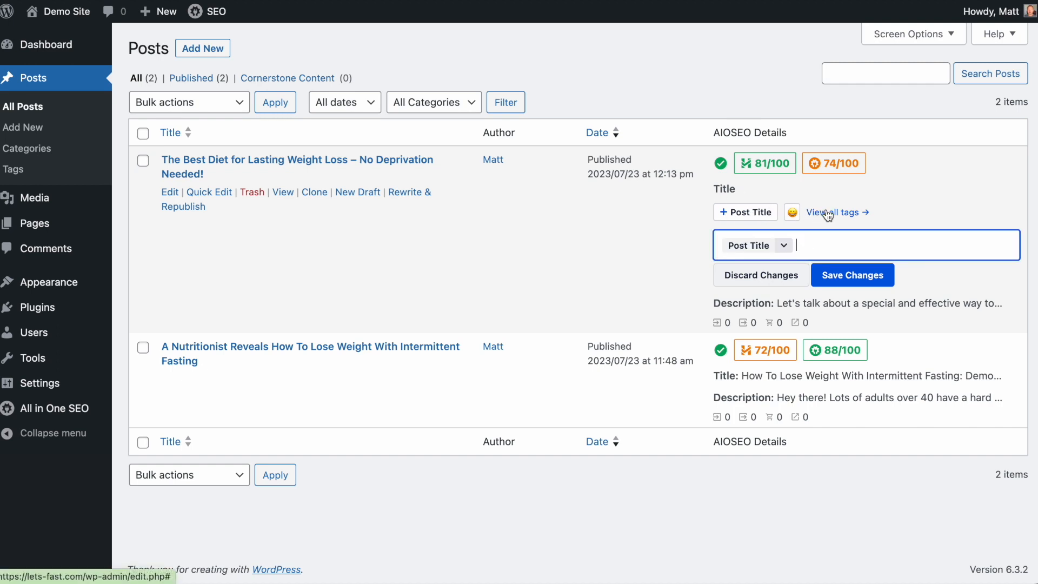
type("#sep")
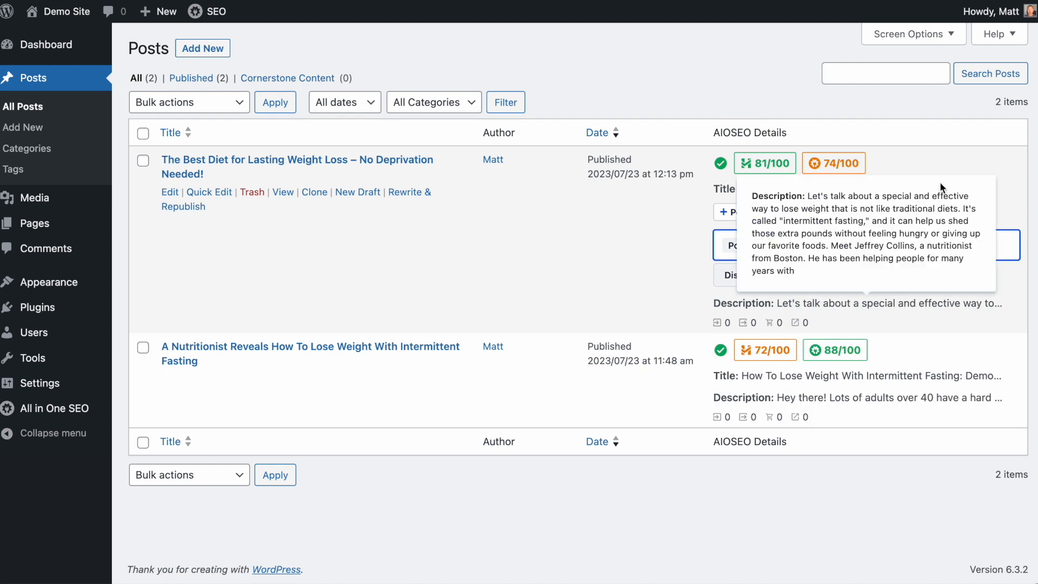
type("#")
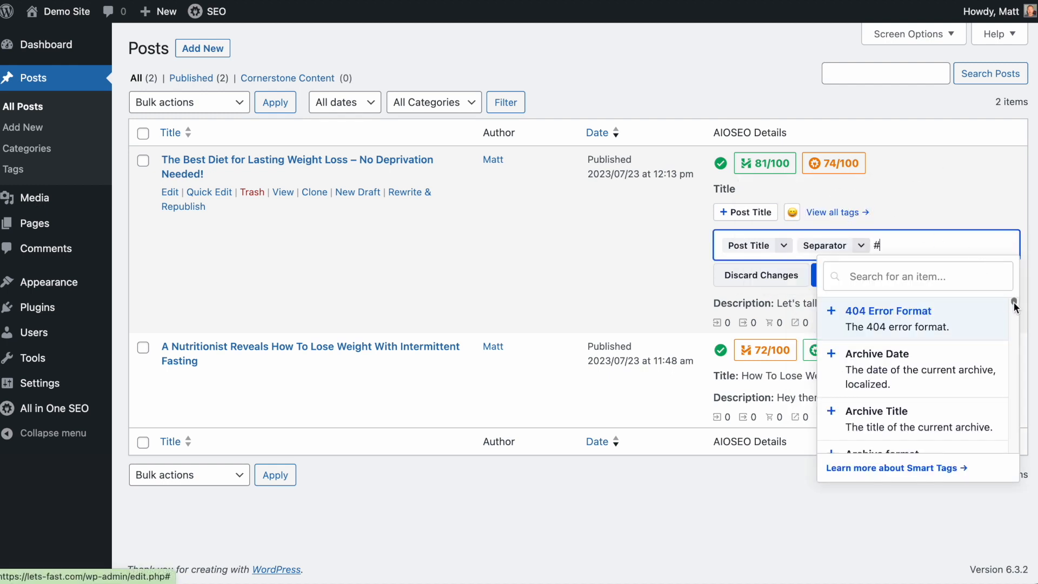
scroll("down", 3)
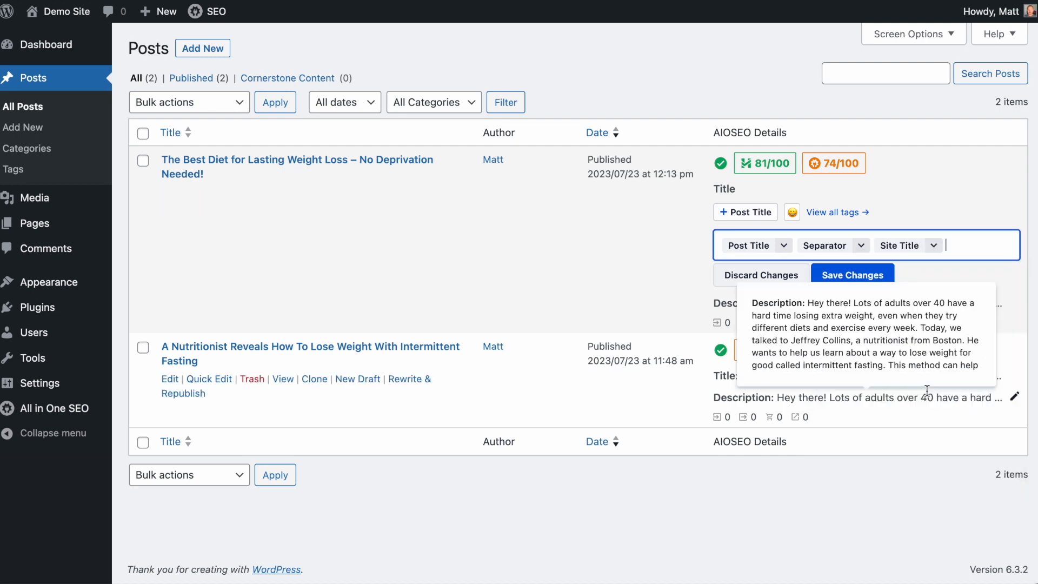
left_click(853, 275)
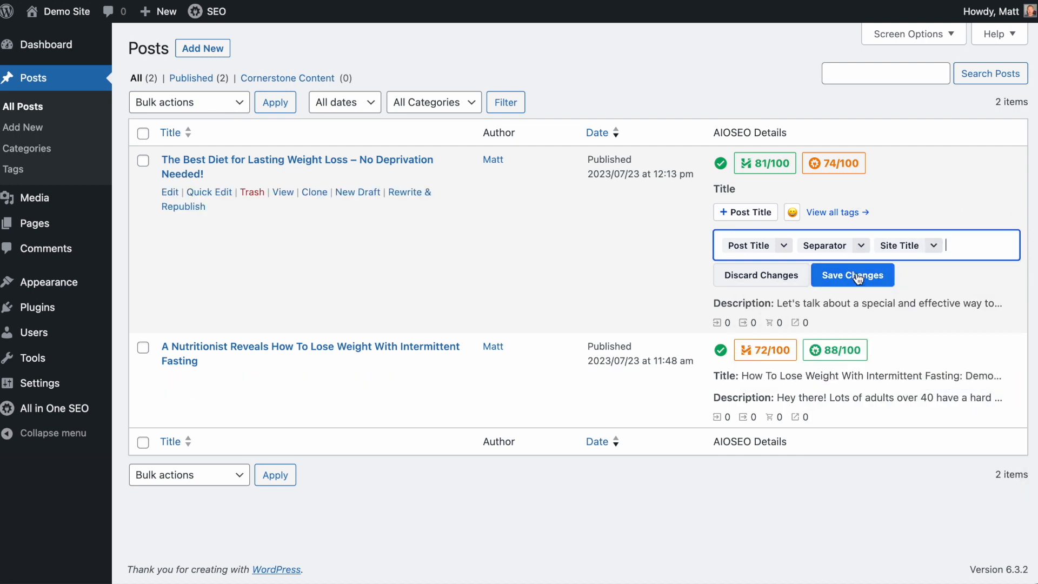
left_click(854, 275)
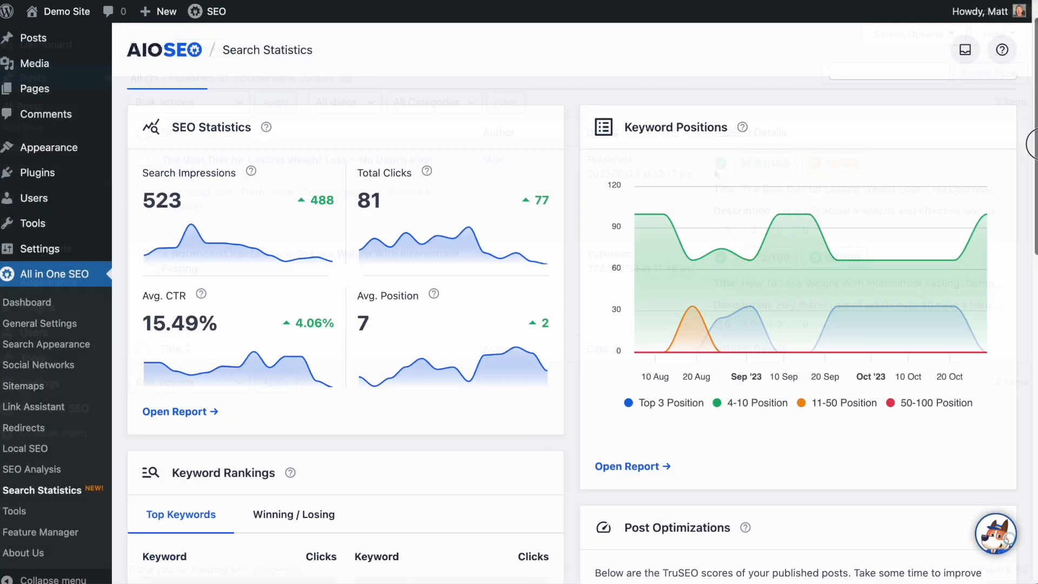
scroll("down", 3)
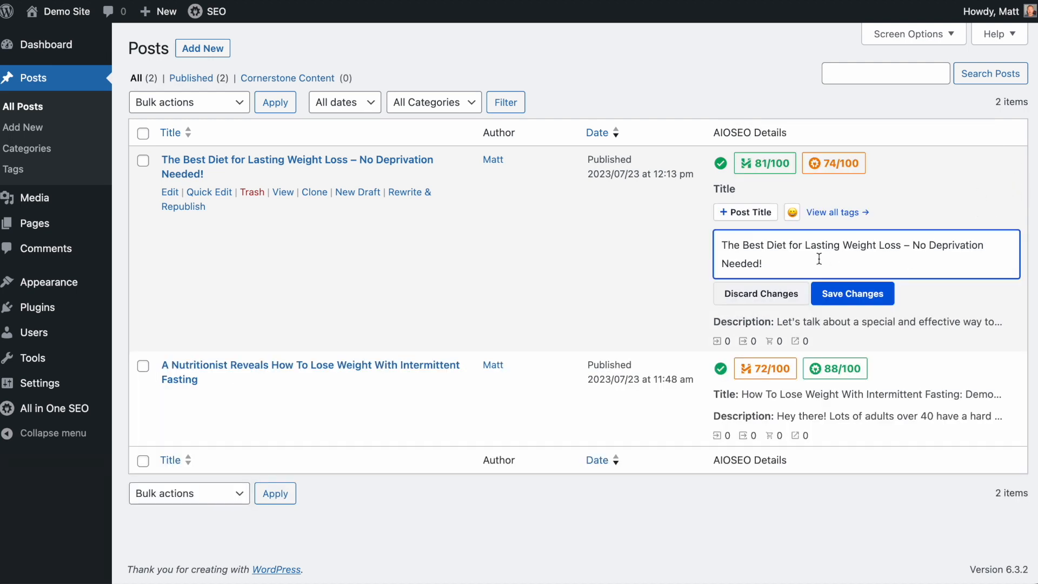
Re-insert Post Title, Separator and Site Title smart tags into the diet post's SEO title.
left_click(745, 212)
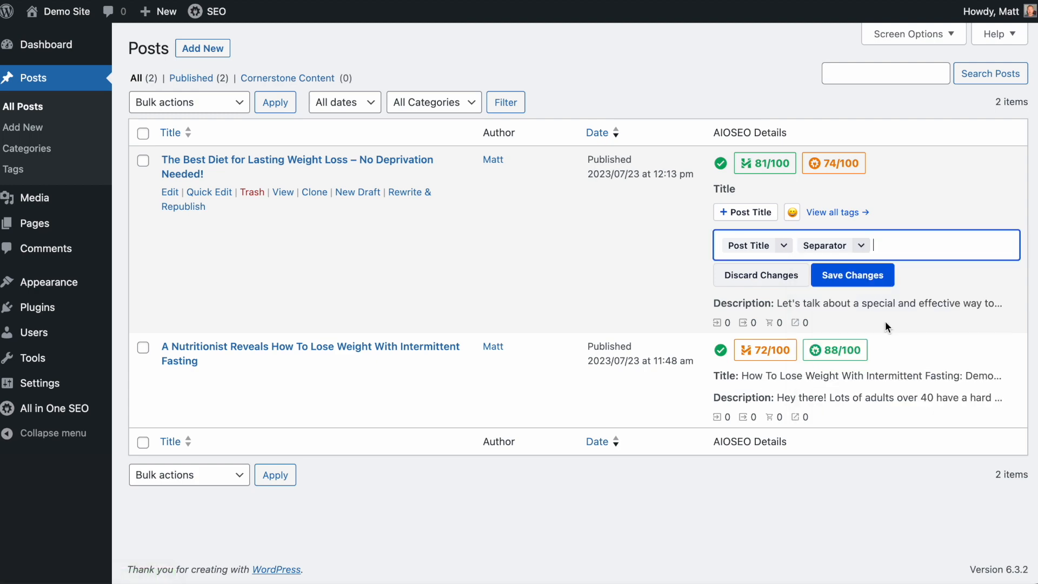
type("#")
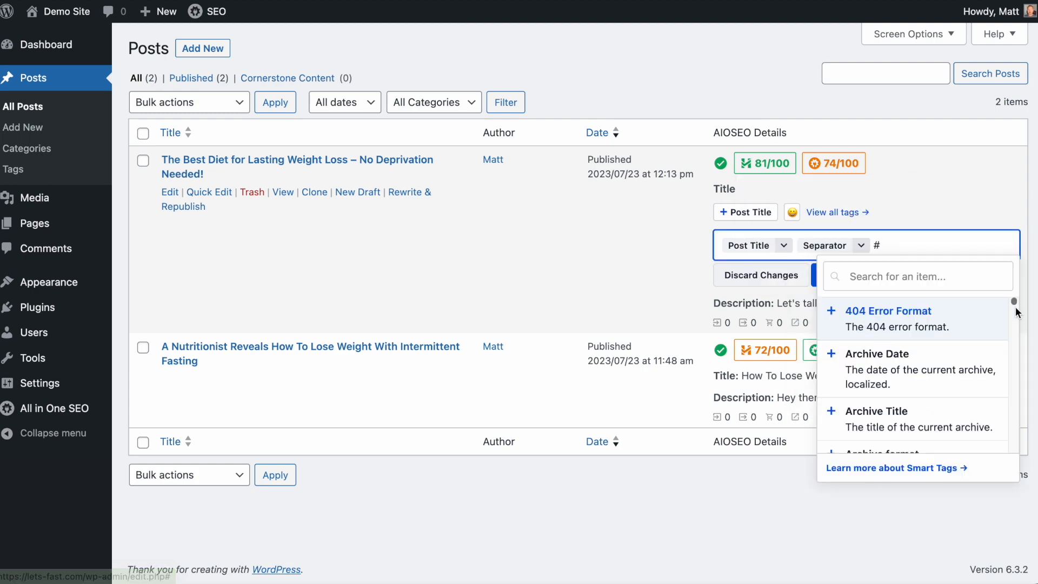
scroll("down", 3)
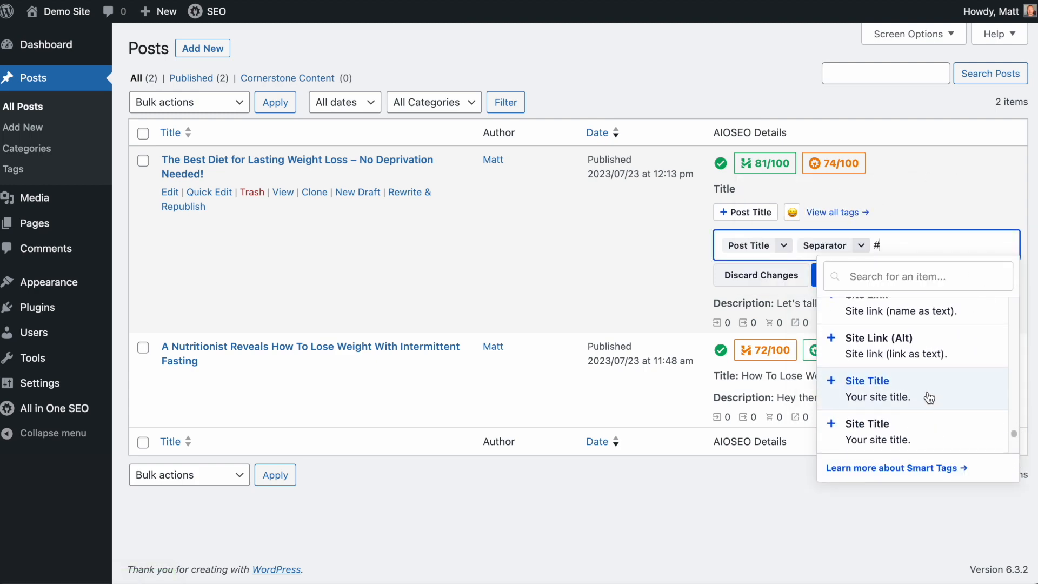
left_click(865, 379)
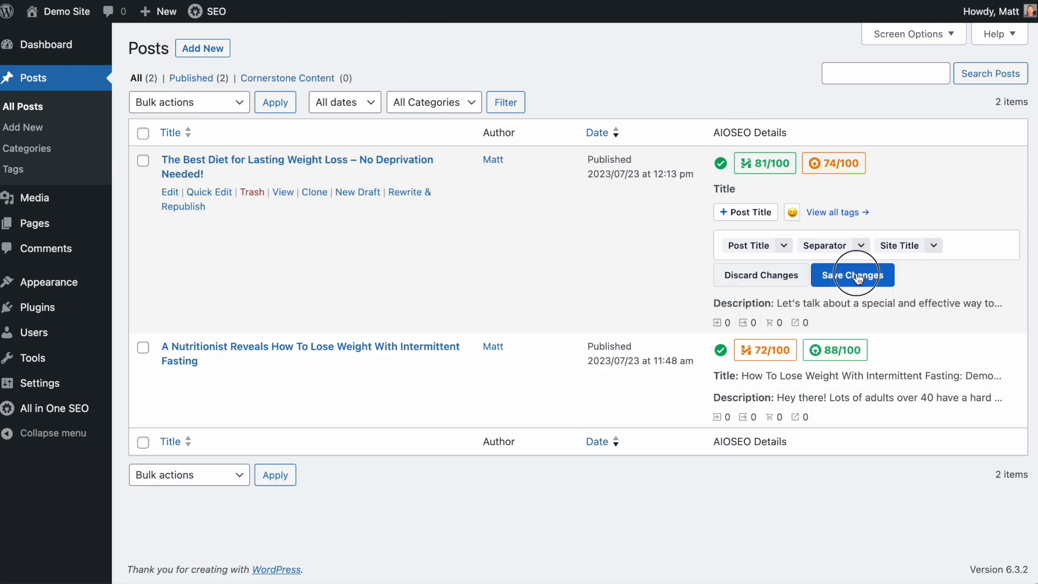